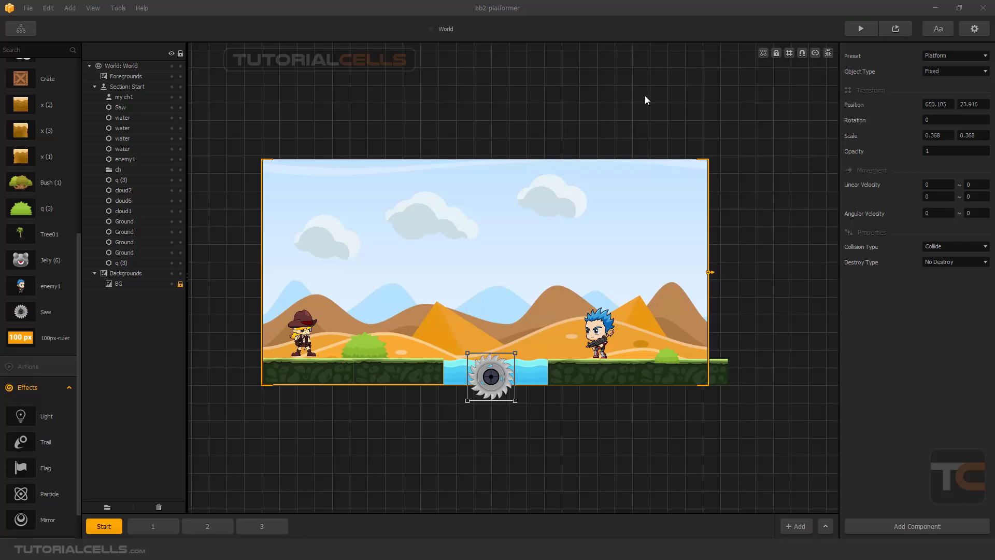
mouse_move(869, 171)
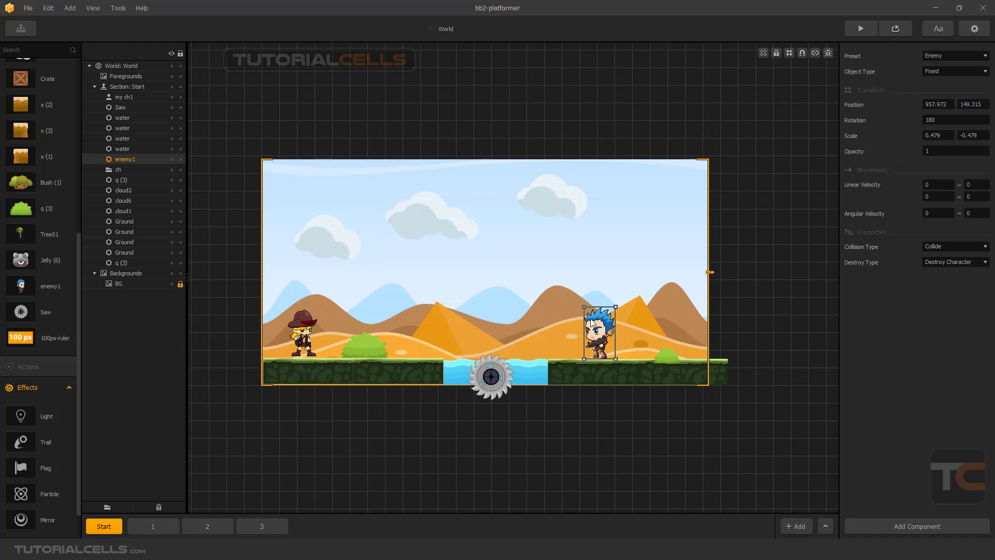
Review the Saw asset's settings and nudge the upper-middle cloud slightly, then select its Linear Velocity field
click(21, 312)
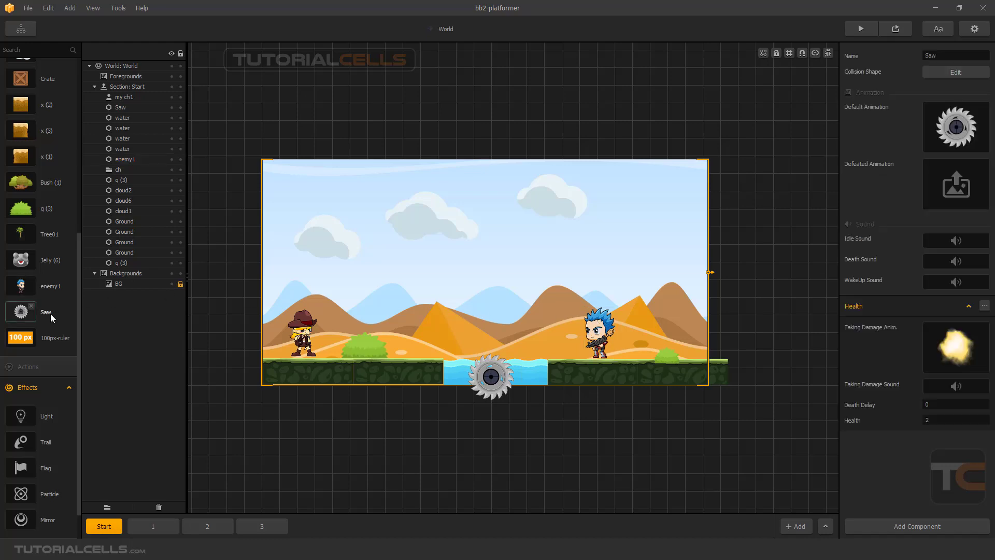
mouse_move(591, 293)
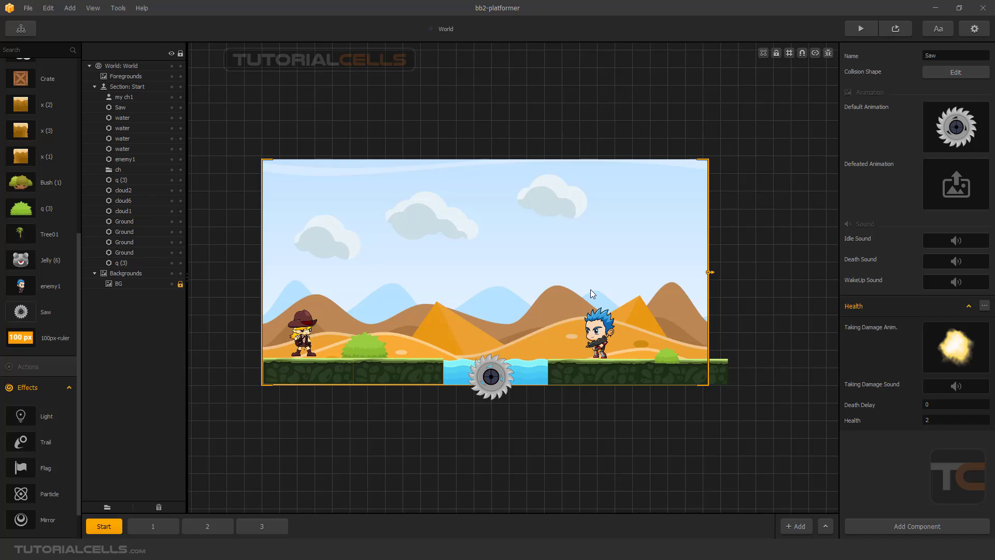
click(598, 332)
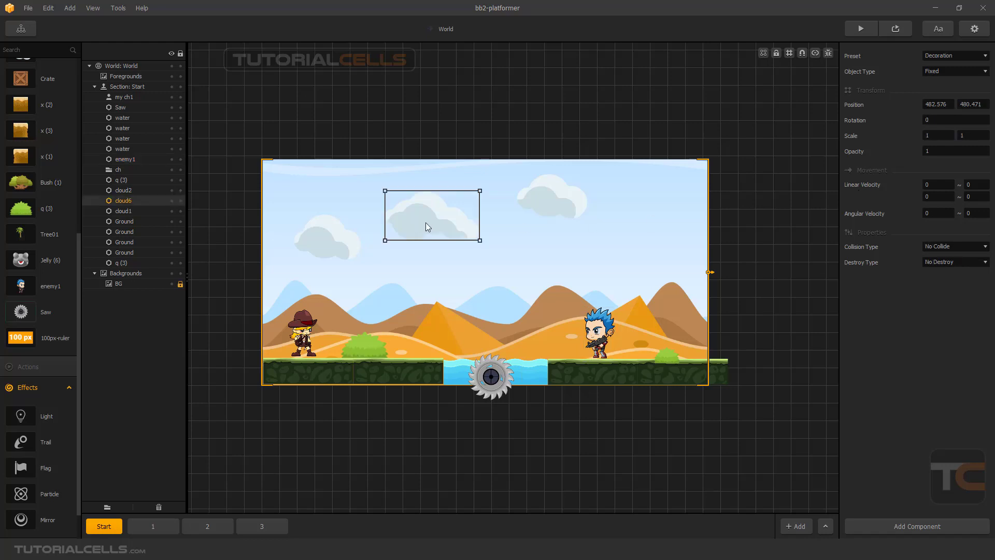
drag(426, 227, 373, 227)
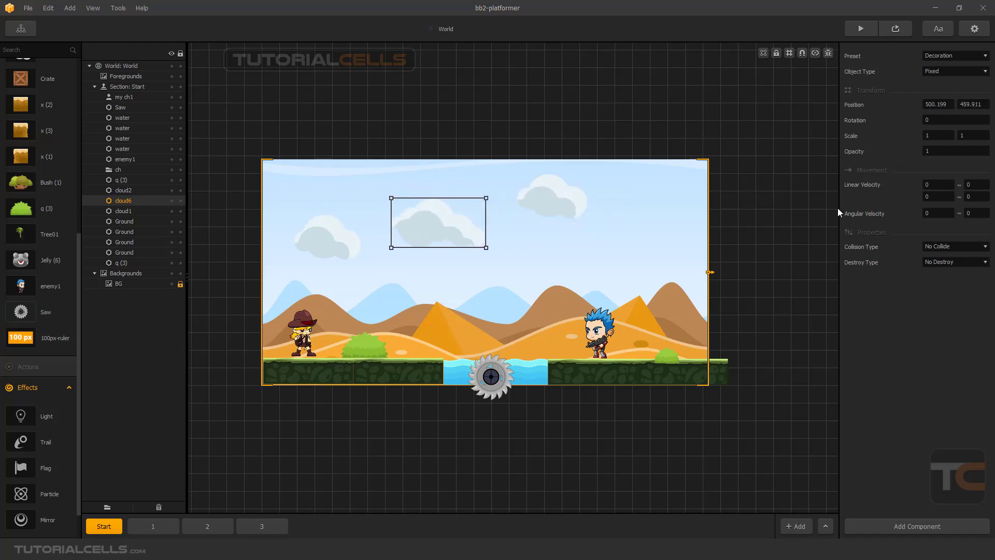
mouse_move(863, 192)
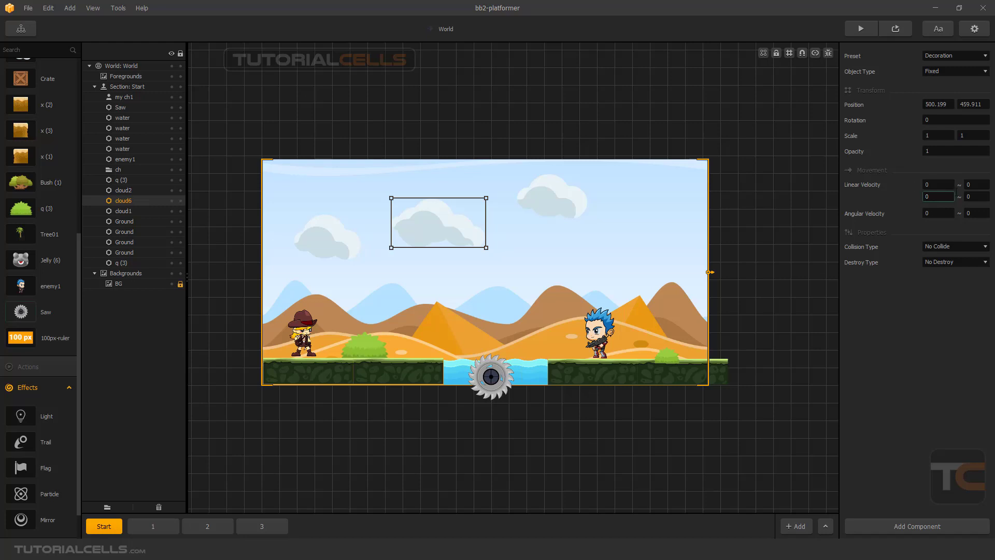
click(976, 196)
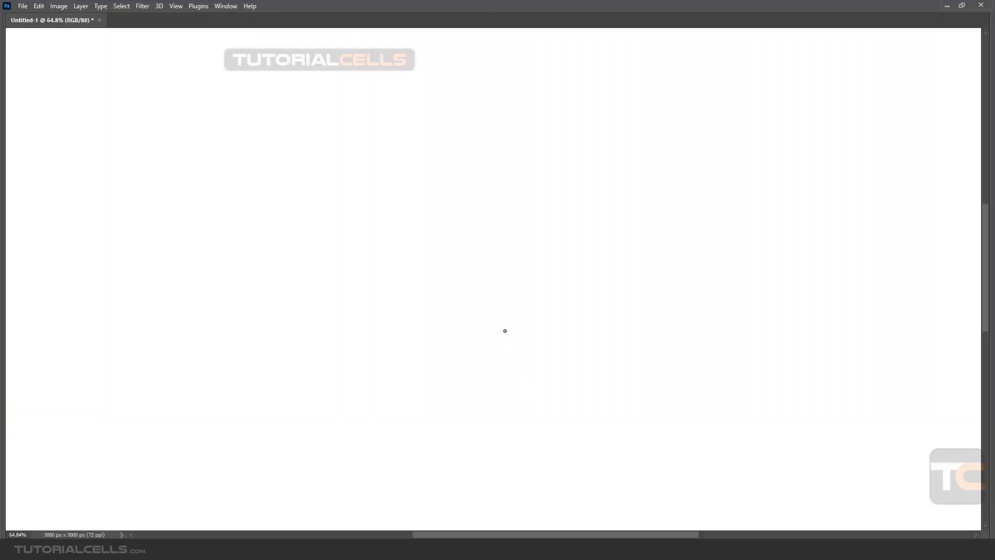
mouse_move(411, 160)
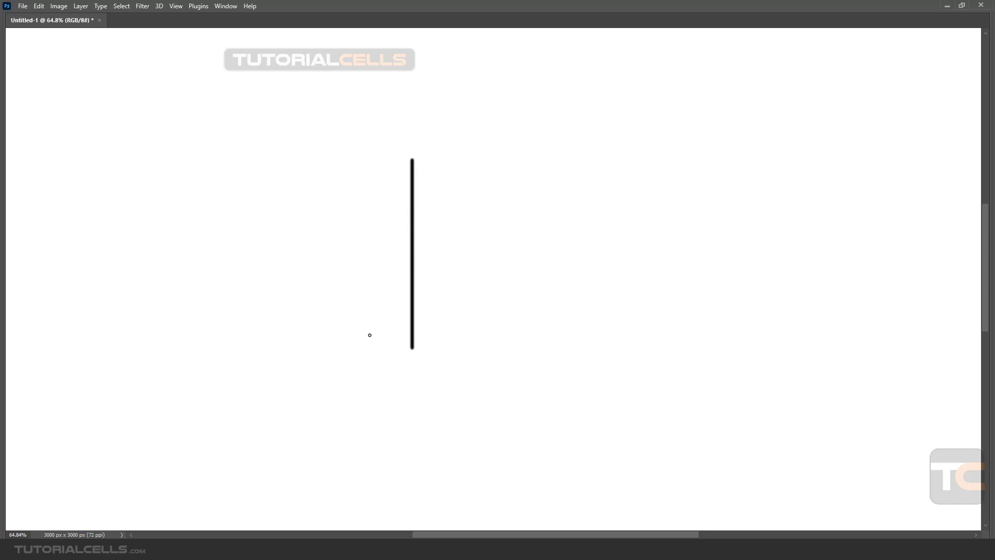
Sketch x and y axes with arrowheads and plus/minus direction marks using the Brush
drag(369, 335, 623, 335)
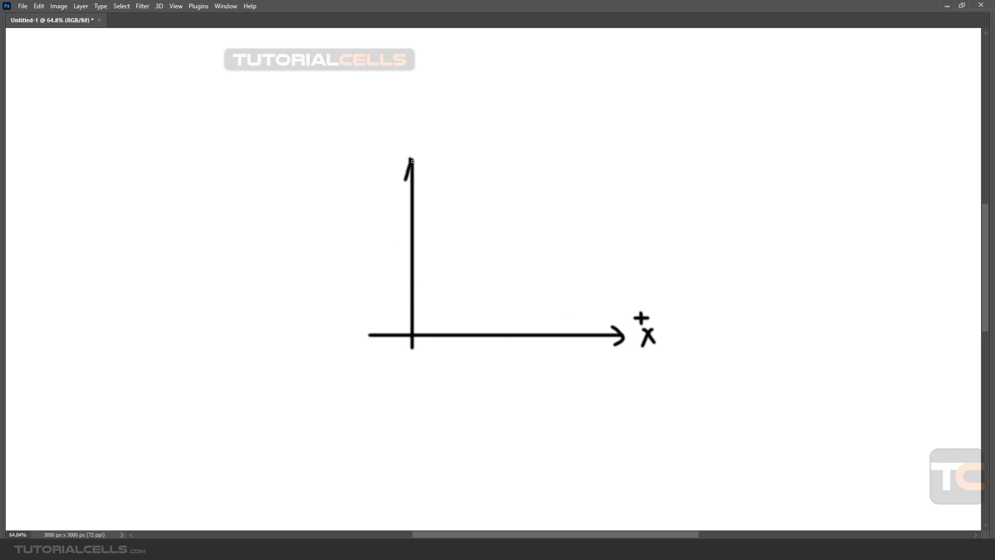
drag(404, 114, 412, 137)
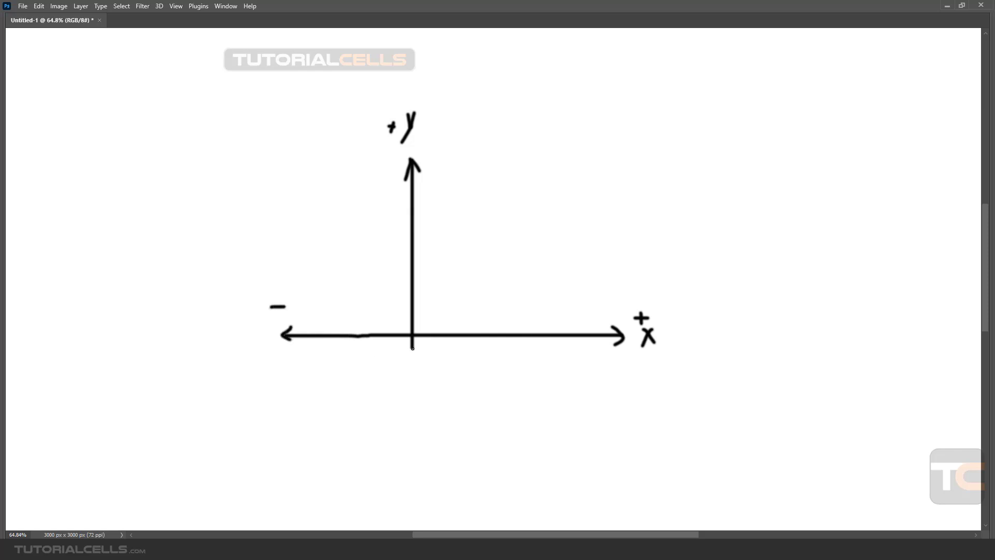
drag(411, 348, 412, 442)
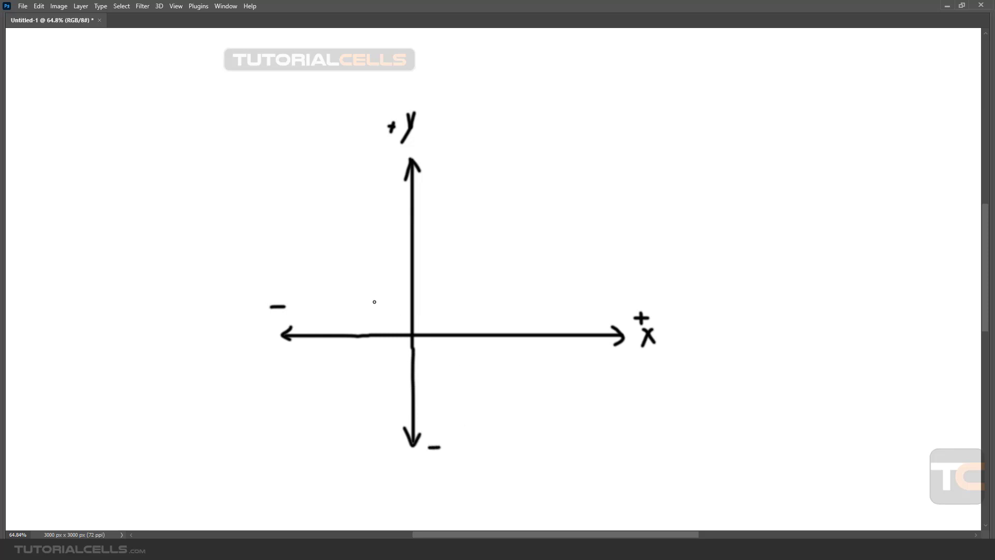
mouse_move(367, 305)
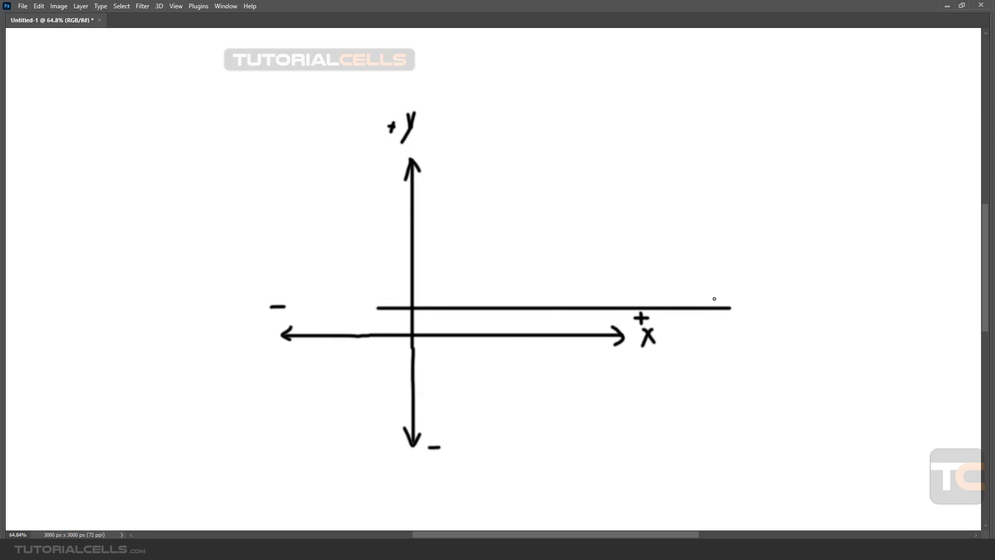
drag(714, 298, 730, 307)
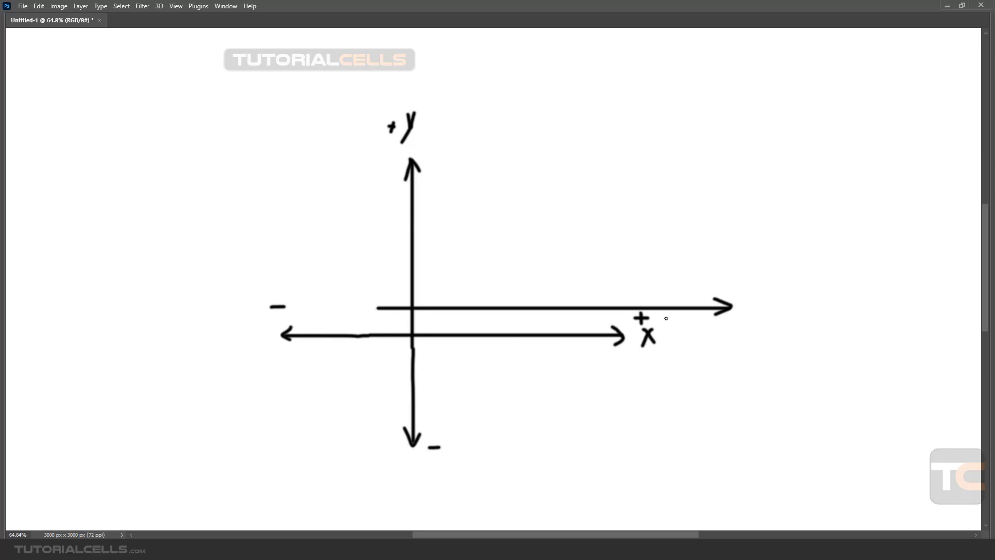
mouse_move(460, 359)
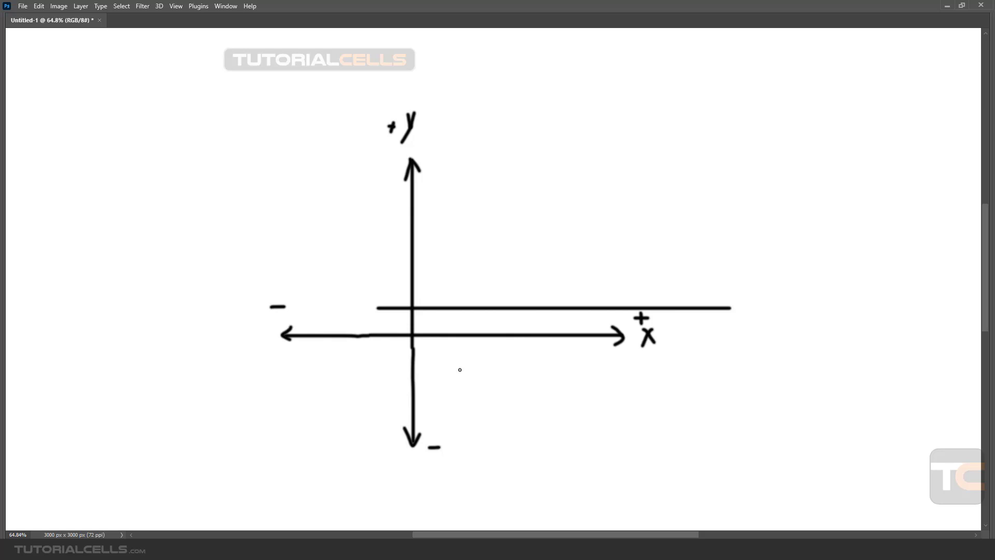
drag(454, 180, 455, 378)
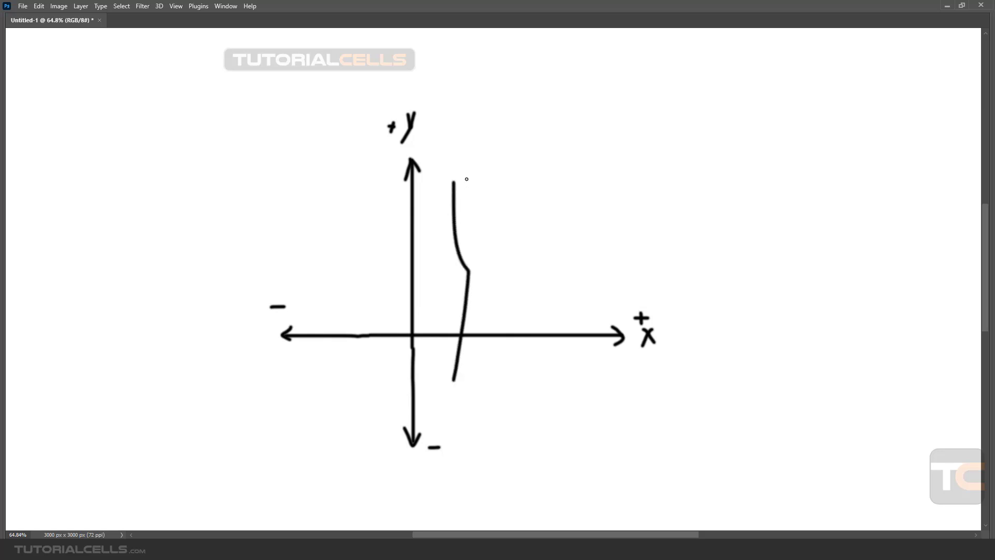
drag(456, 197, 466, 181)
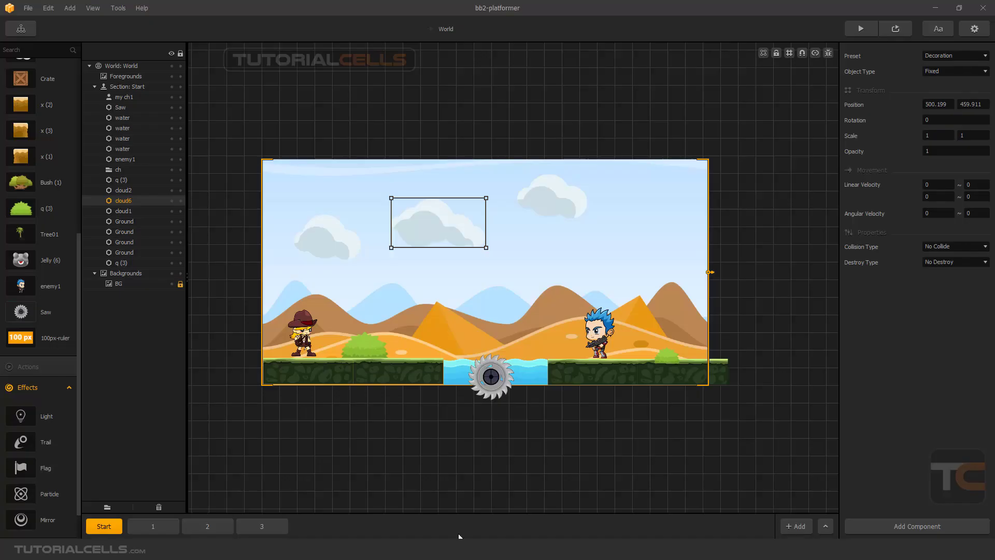
Reposition the cloud near the top centre and try a linear velocity X value of 2
click(938, 185)
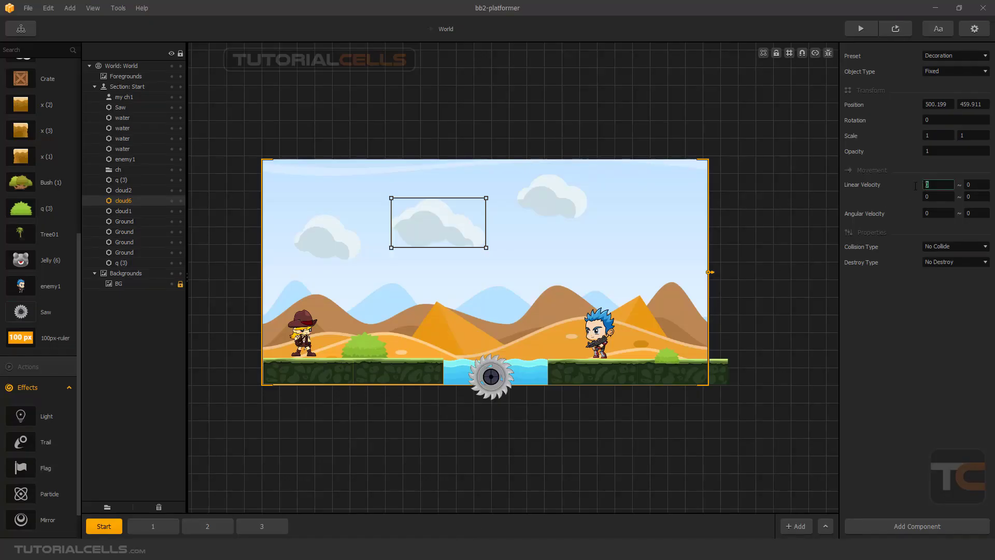
drag(438, 222, 373, 225)
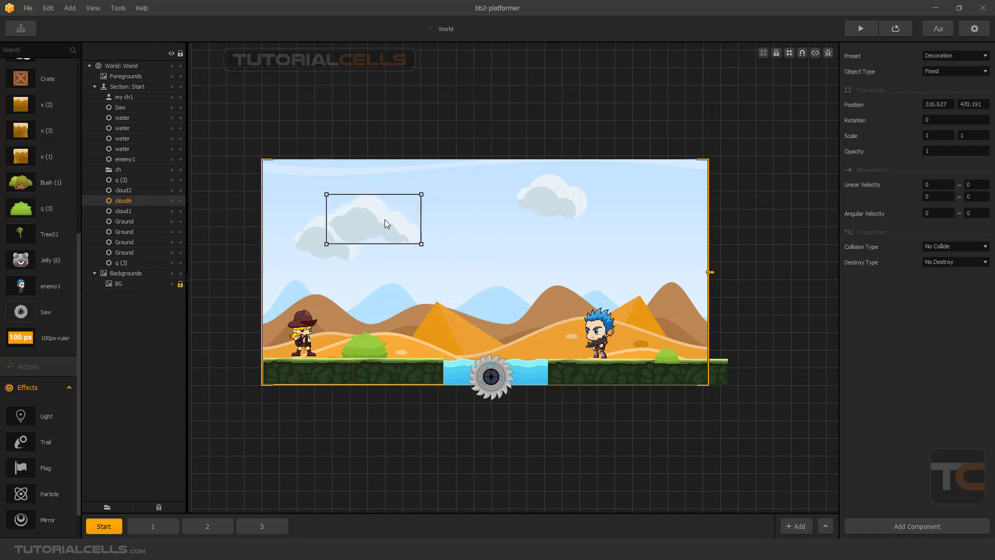
drag(384, 223, 595, 230)
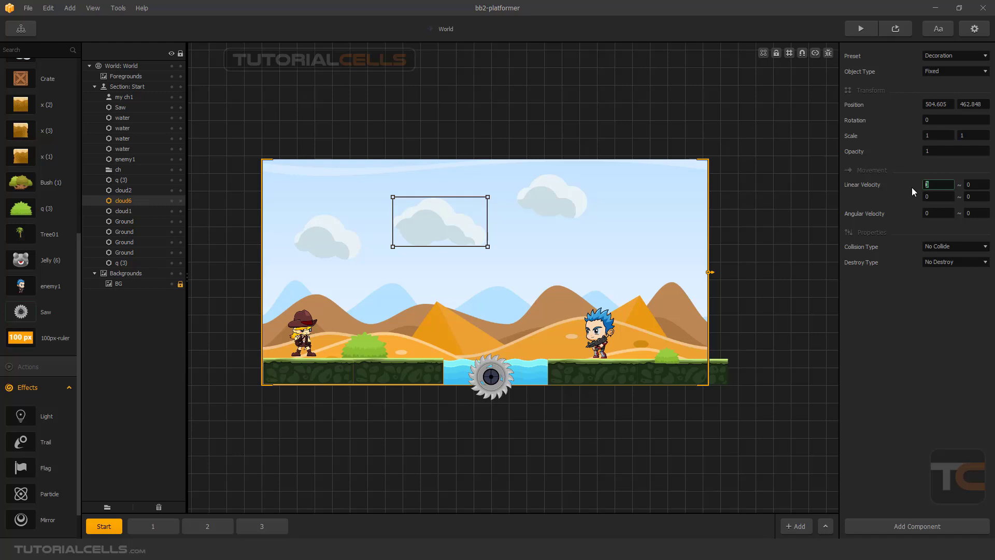
text(2)
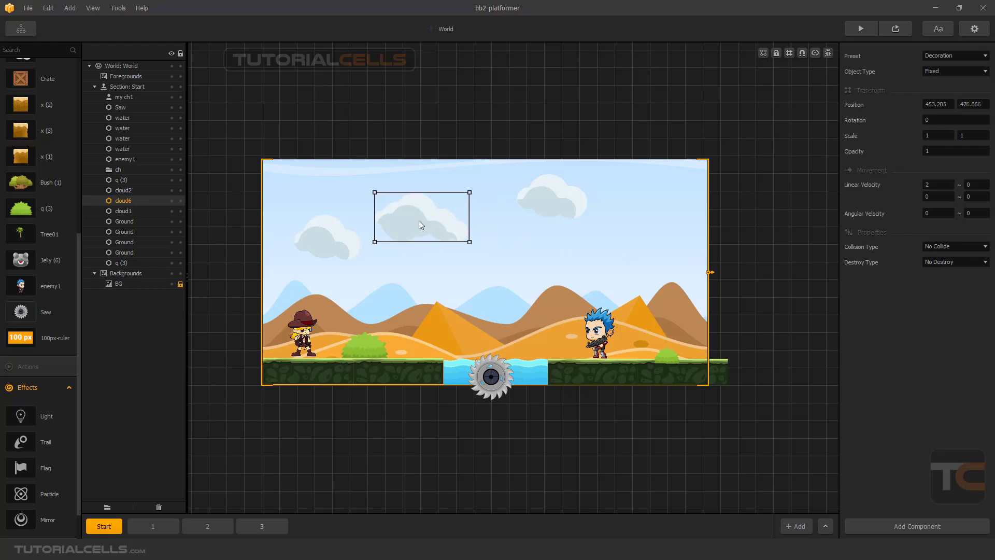
Reset the first linear velocity value to 0 and enter 5 in the second field
click(860, 29)
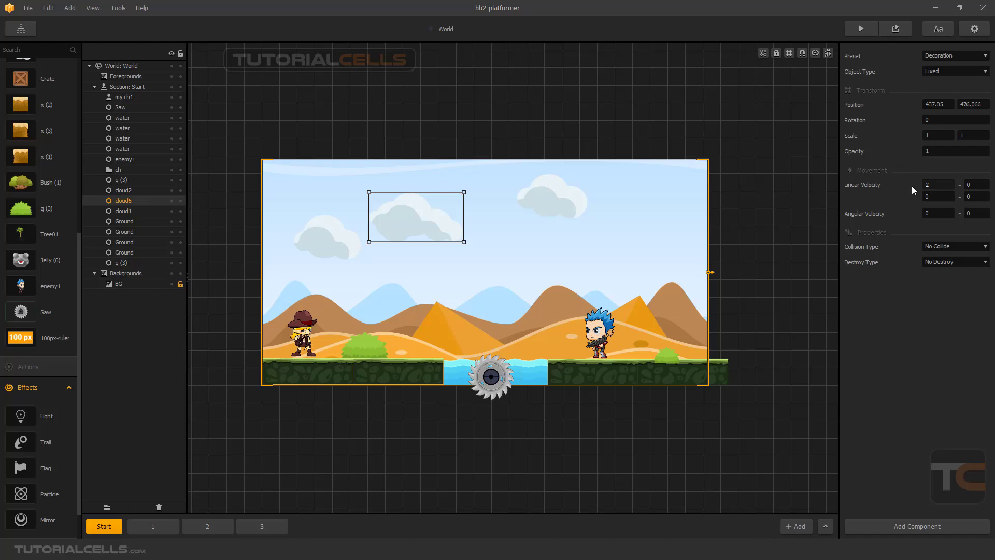
click(938, 185)
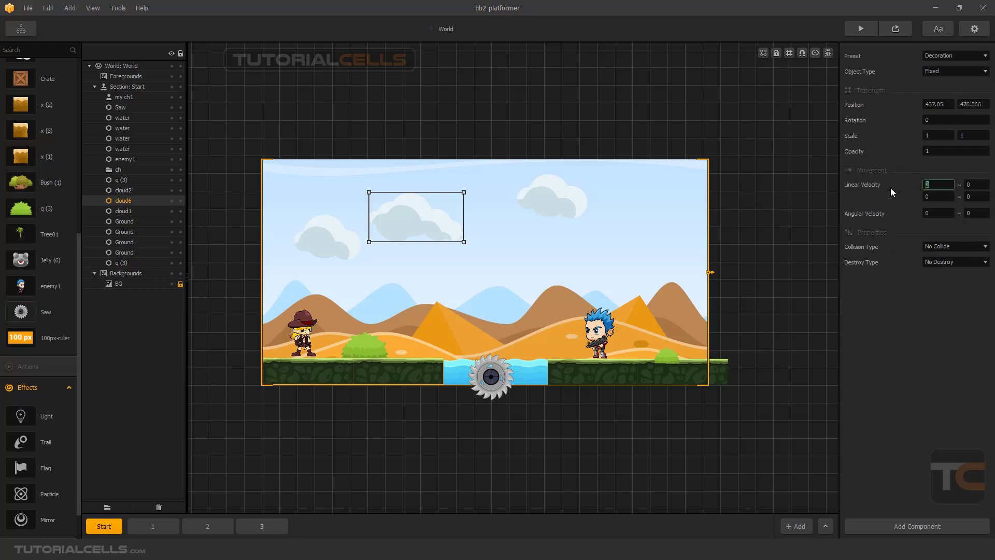
click(976, 185)
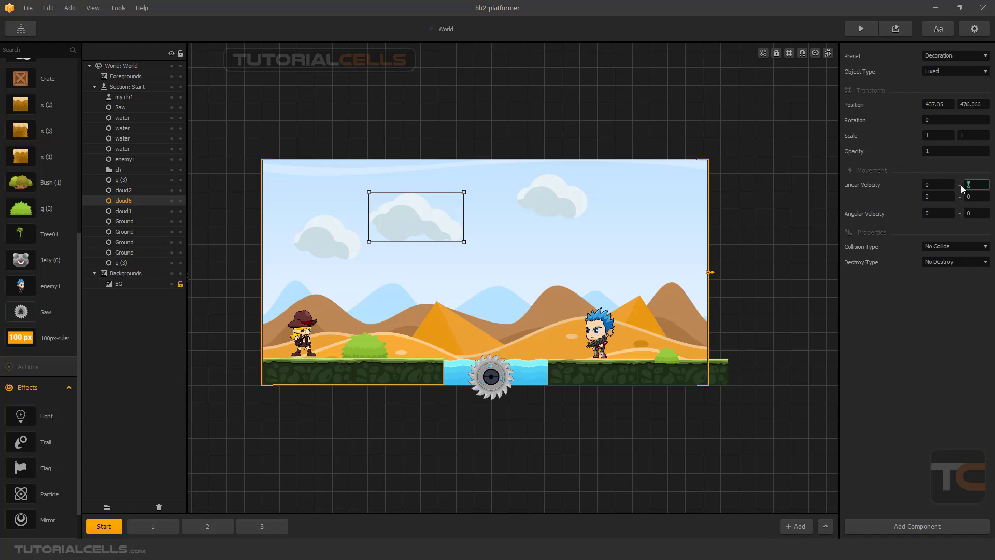
text(5)
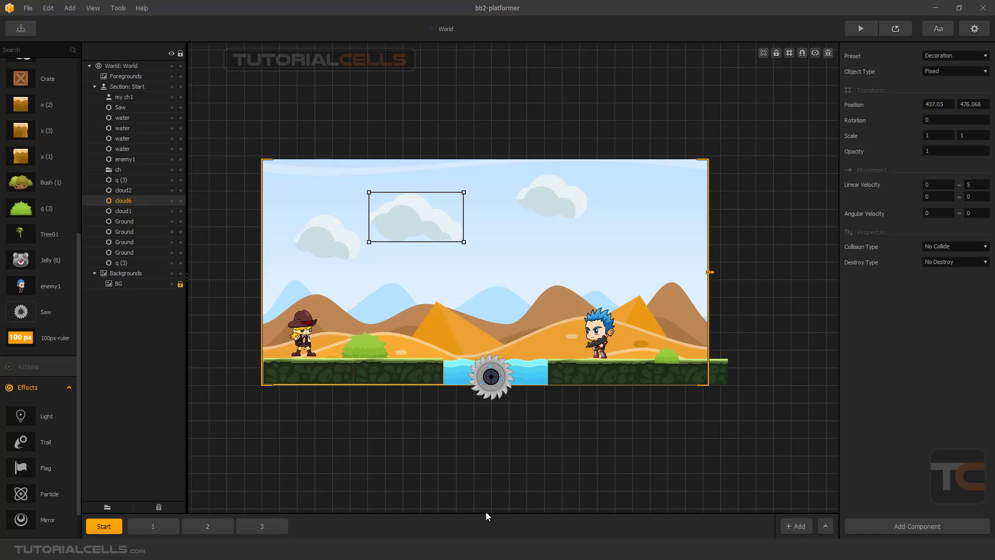
mouse_move(490, 374)
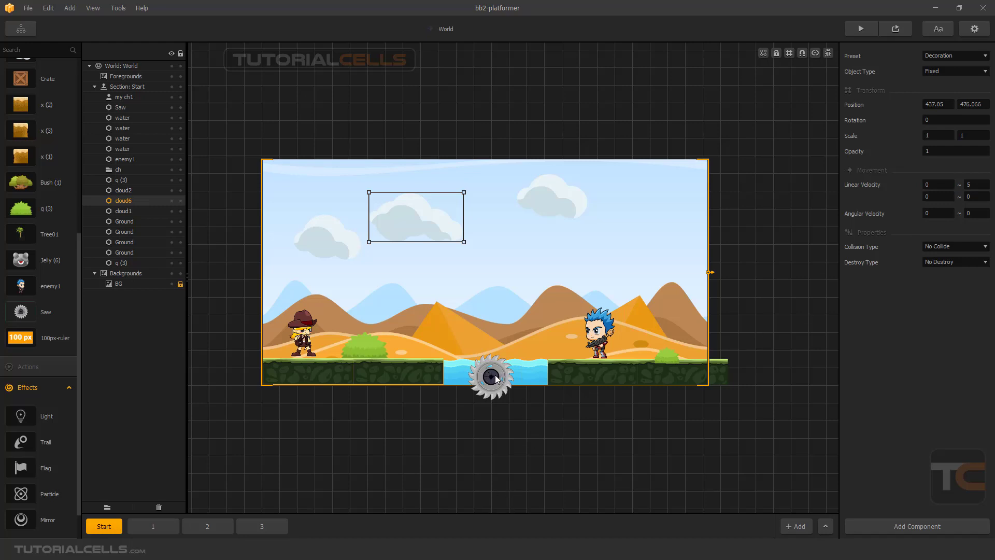
mouse_move(496, 417)
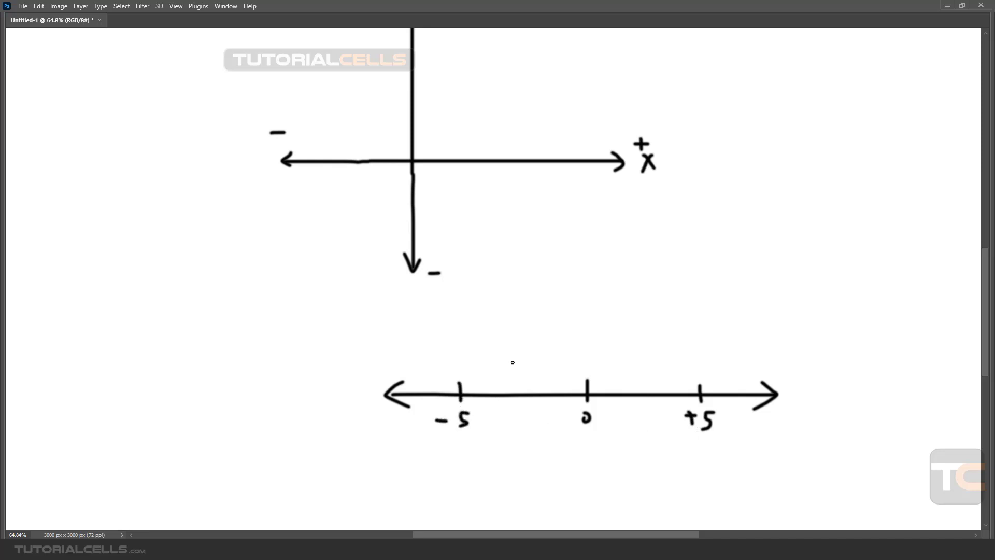
Sketch a range mark above the number line for −5, 0 and +5
drag(488, 370, 682, 373)
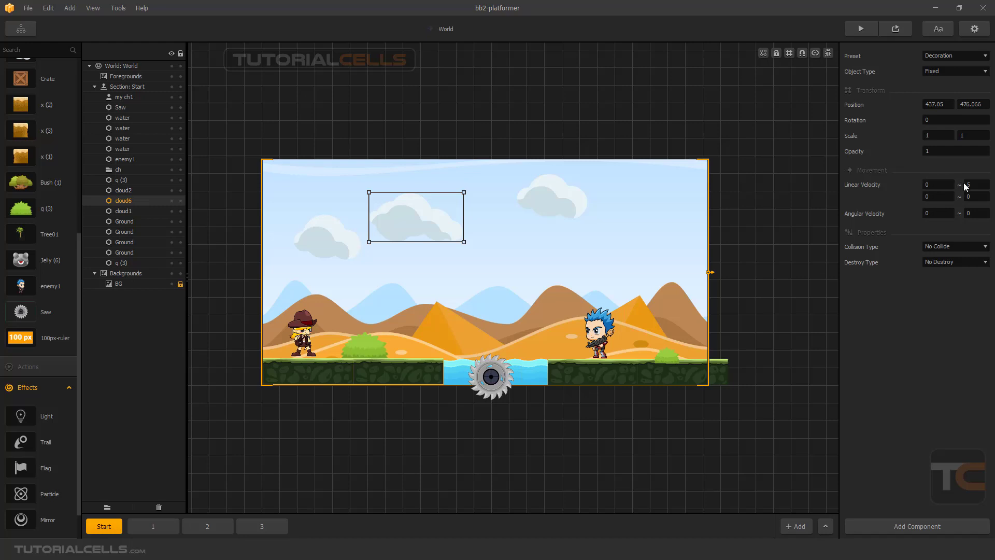
Enter 1 as the cloud's first linear velocity value and move to the vertical field
click(977, 185)
text(1)
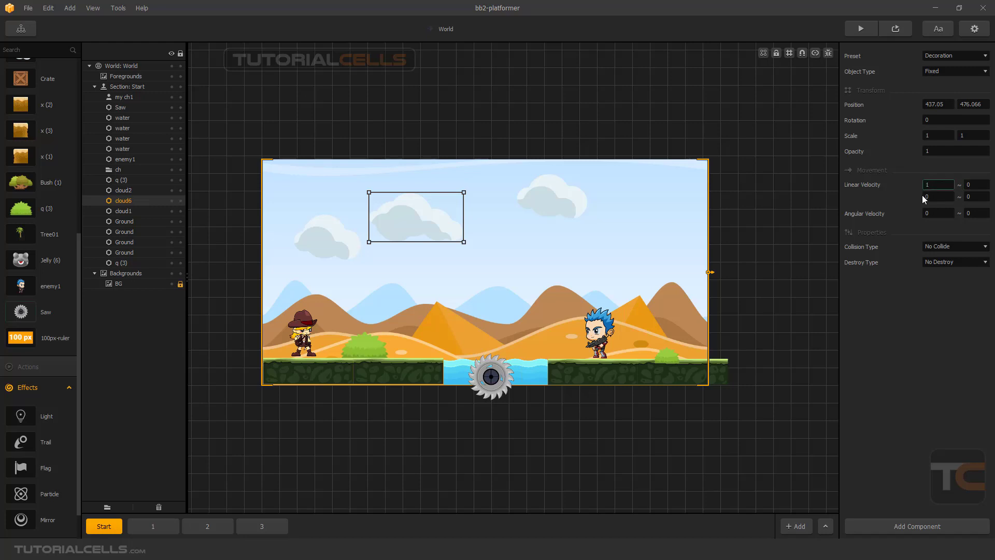
click(938, 196)
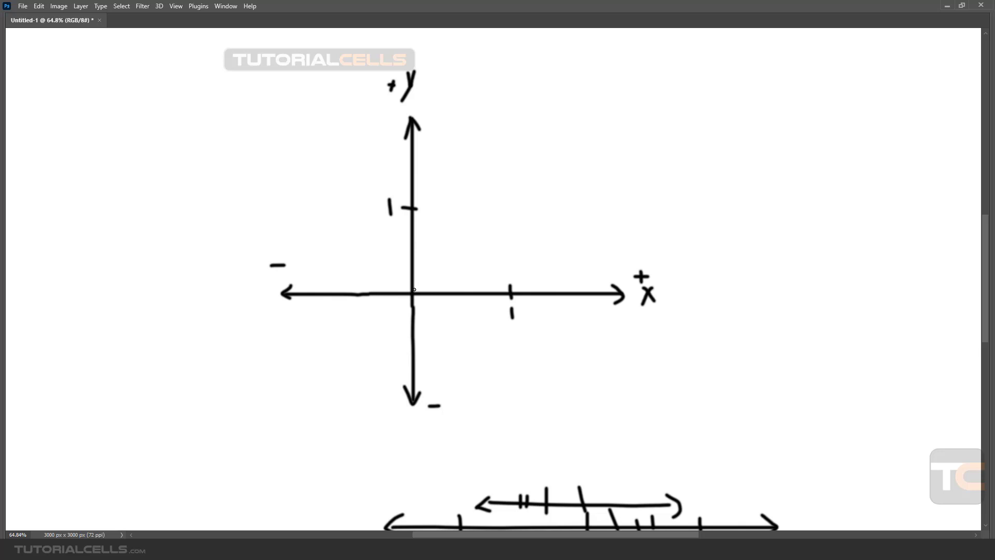
Draw a vector from the origin toward (1,1) with its horizontal component, then return to Buildbox
drag(413, 291, 491, 212)
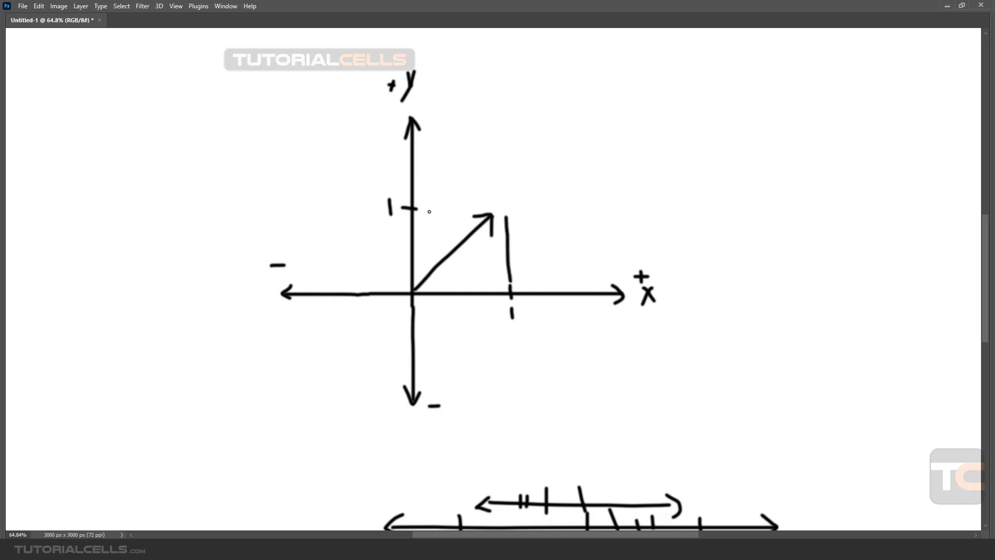
drag(425, 208, 469, 209)
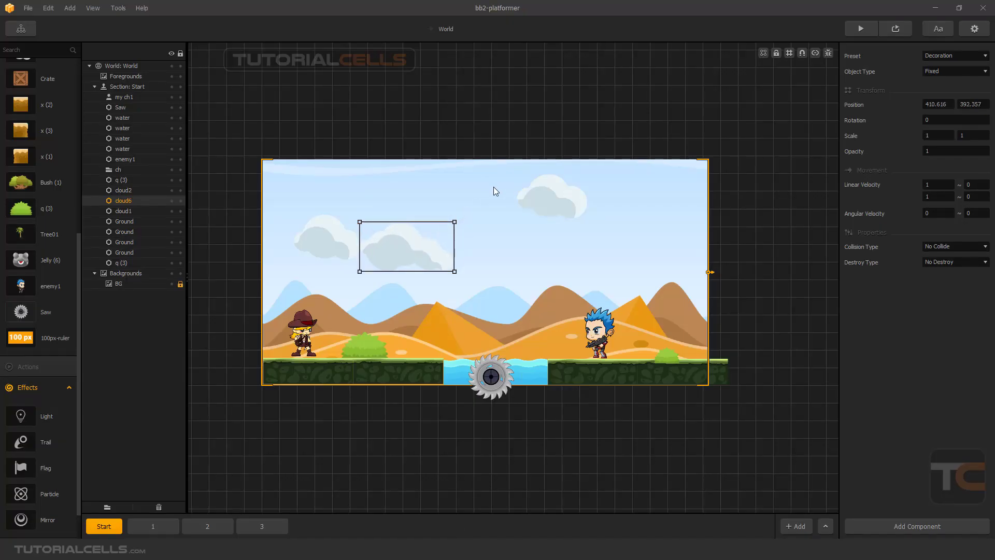
click(860, 28)
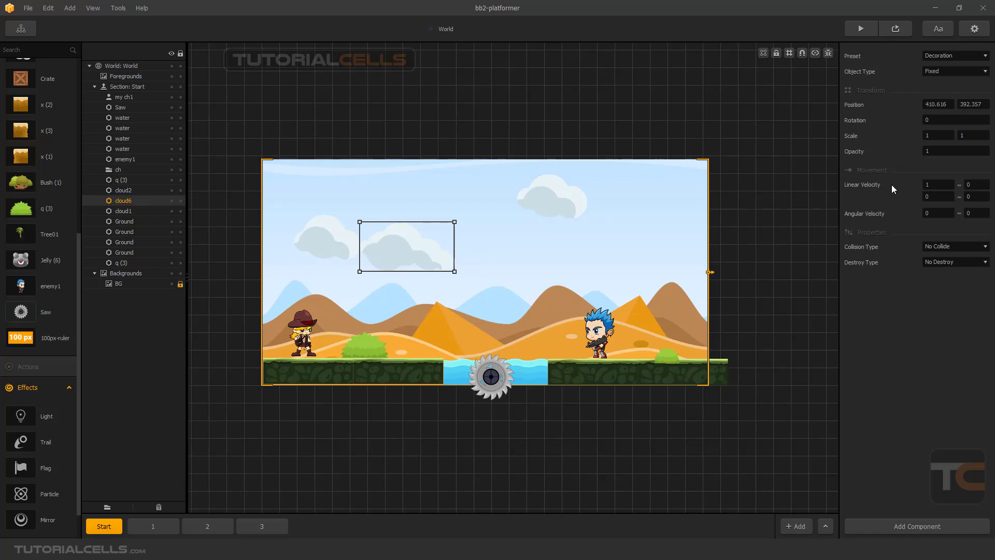
mouse_move(864, 220)
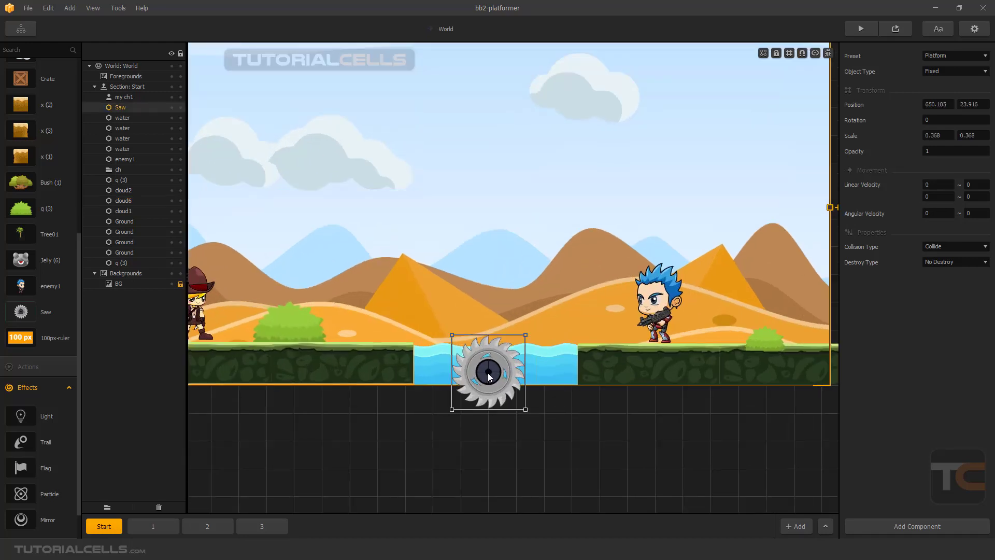
mouse_move(833, 236)
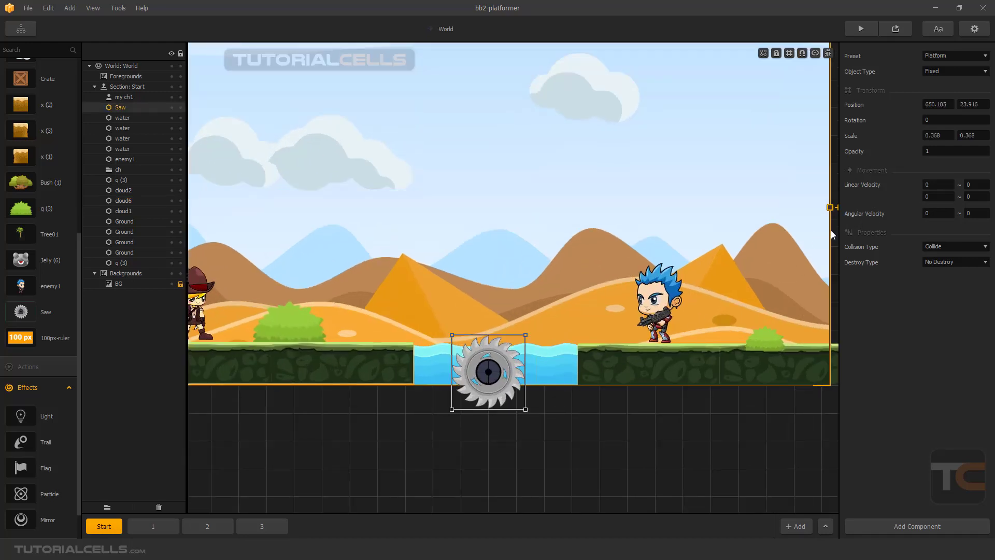
Nudge the saw slightly right in the water gap and set its angular velocity to -20
drag(488, 371, 490, 373)
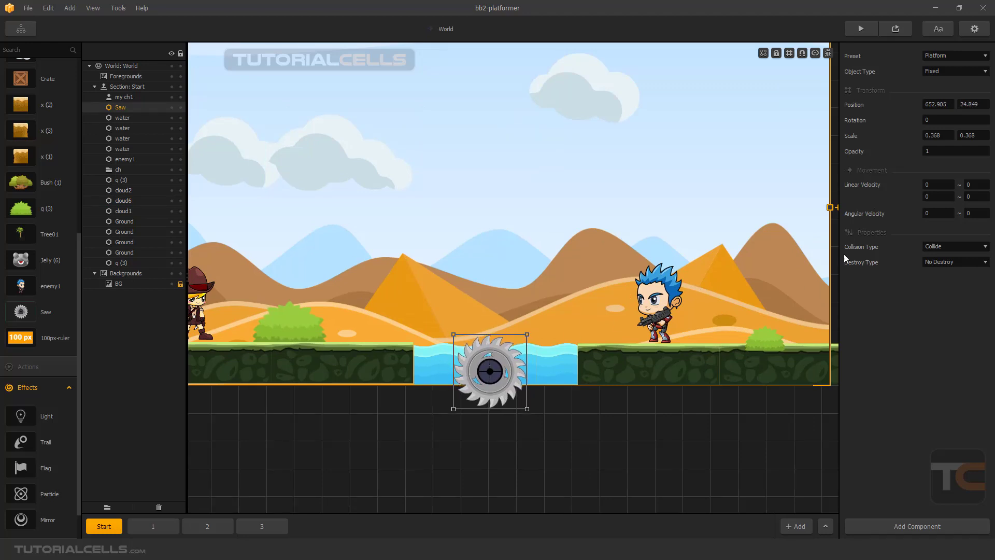
click(937, 212)
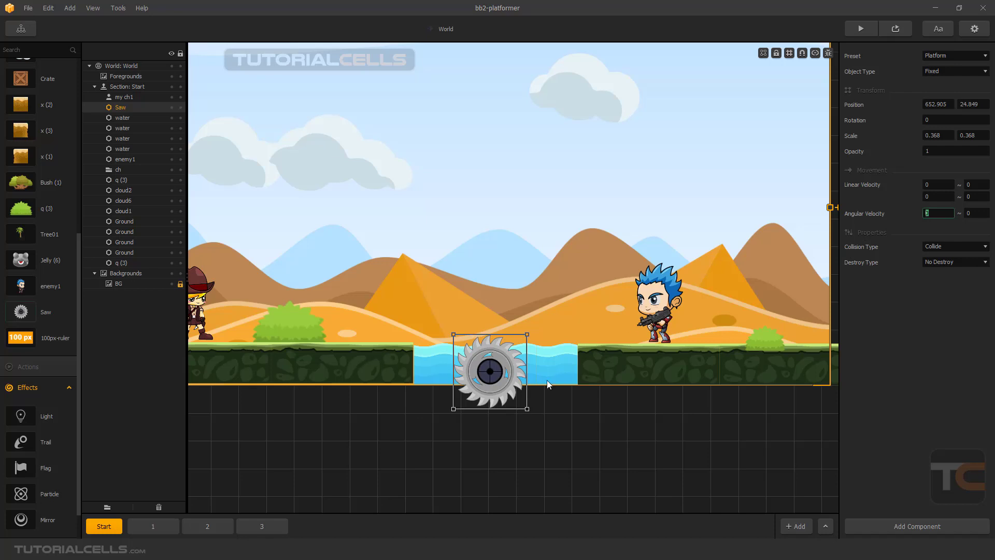
mouse_move(535, 403)
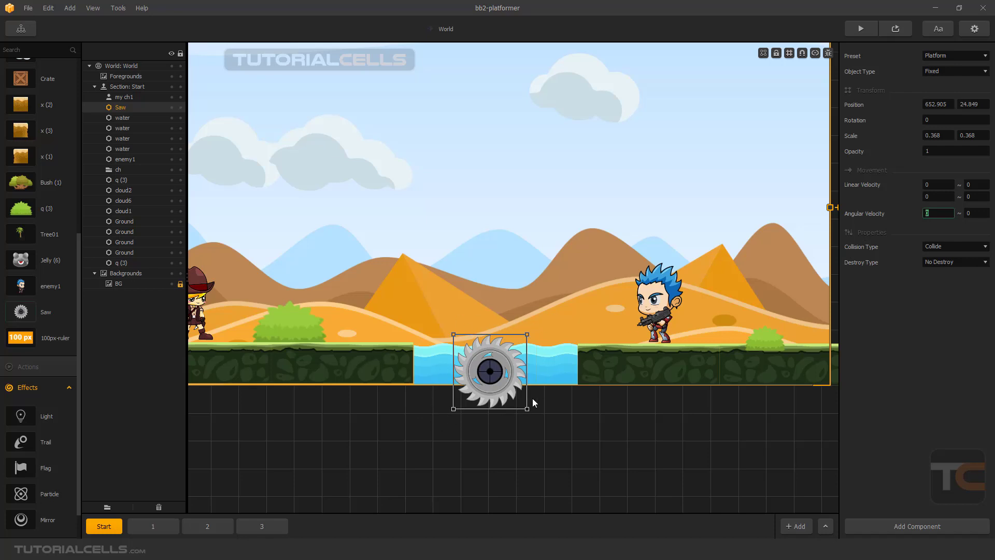
mouse_move(470, 392)
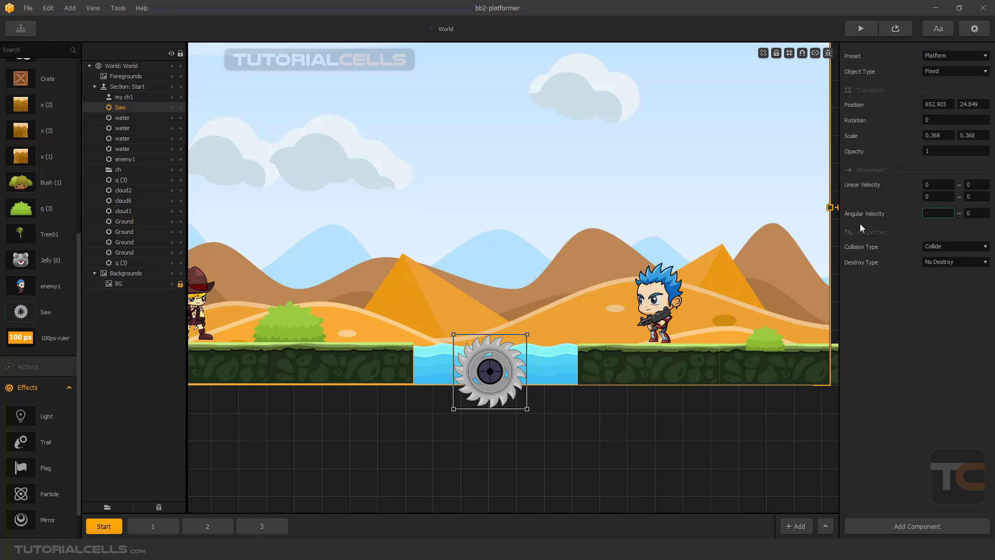
text(-20)
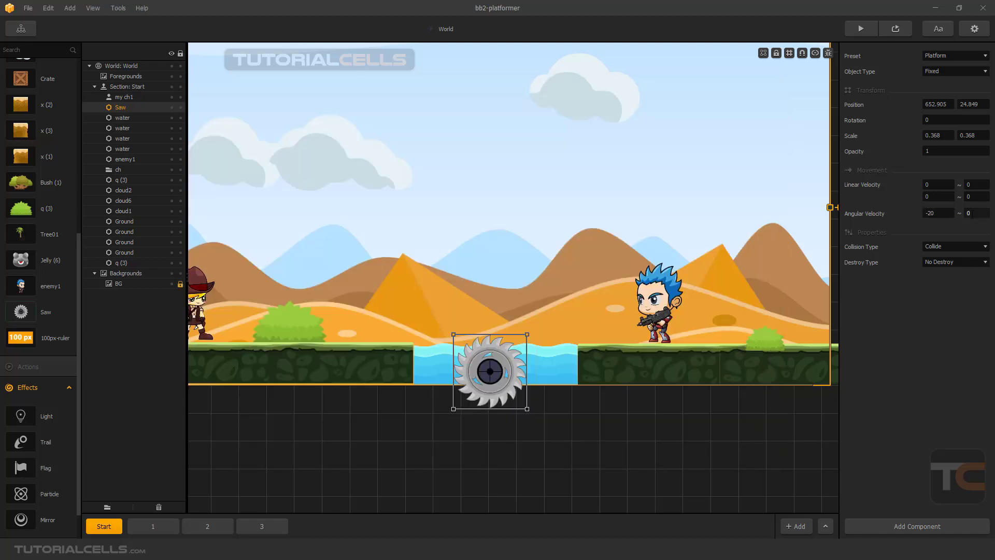
mouse_move(600, 305)
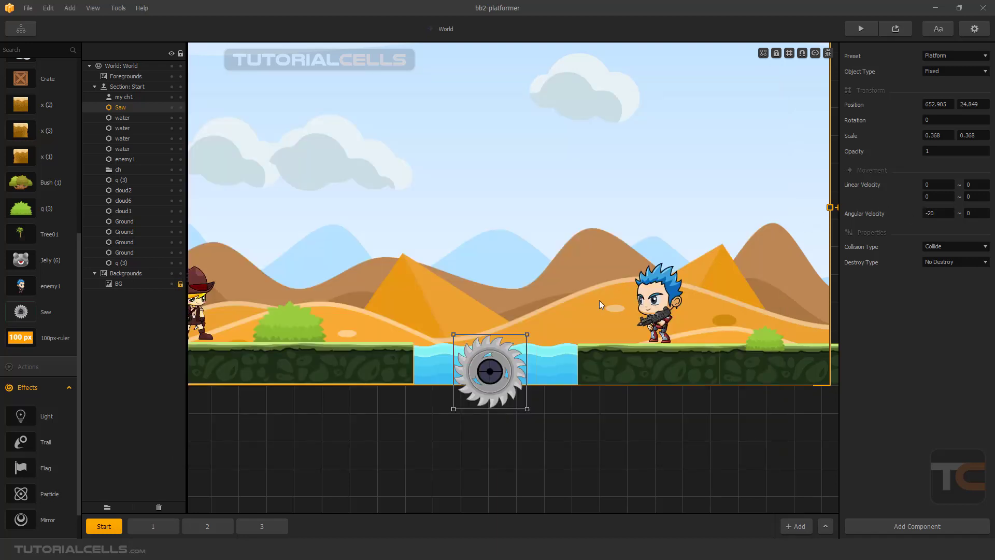
Lift the saw into the sky and drag it around to test positions with its linear velocity of 3
drag(490, 371, 477, 182)
text(3)
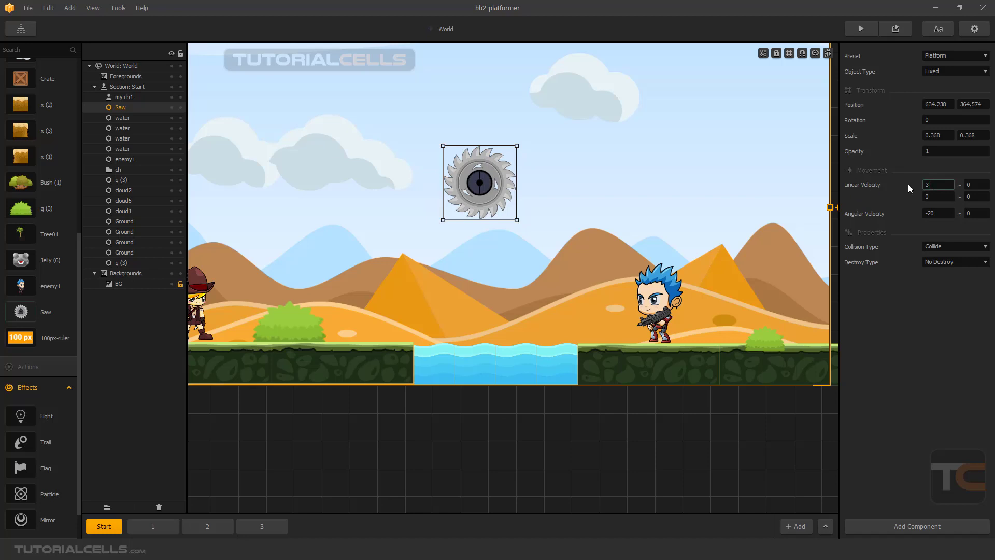
drag(478, 182, 437, 176)
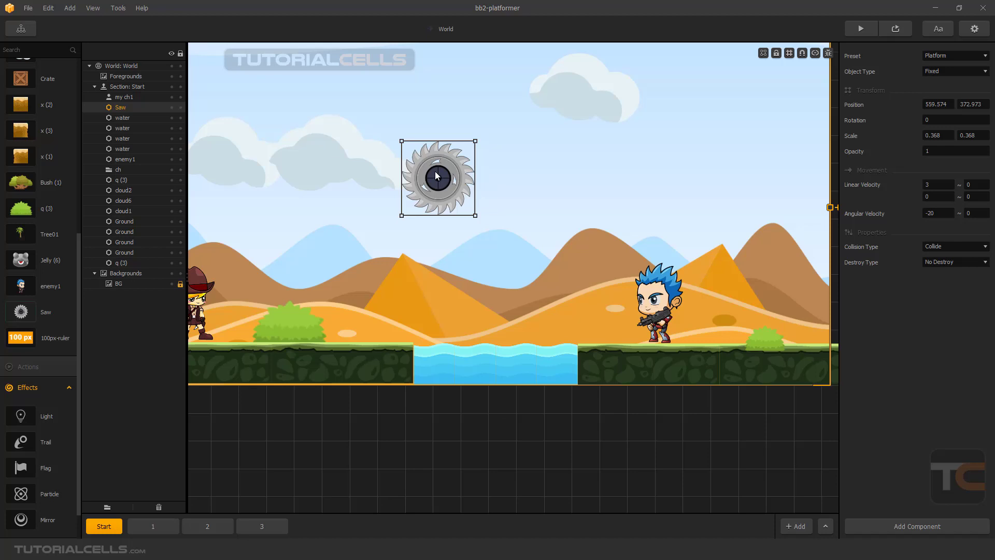
drag(436, 176, 461, 174)
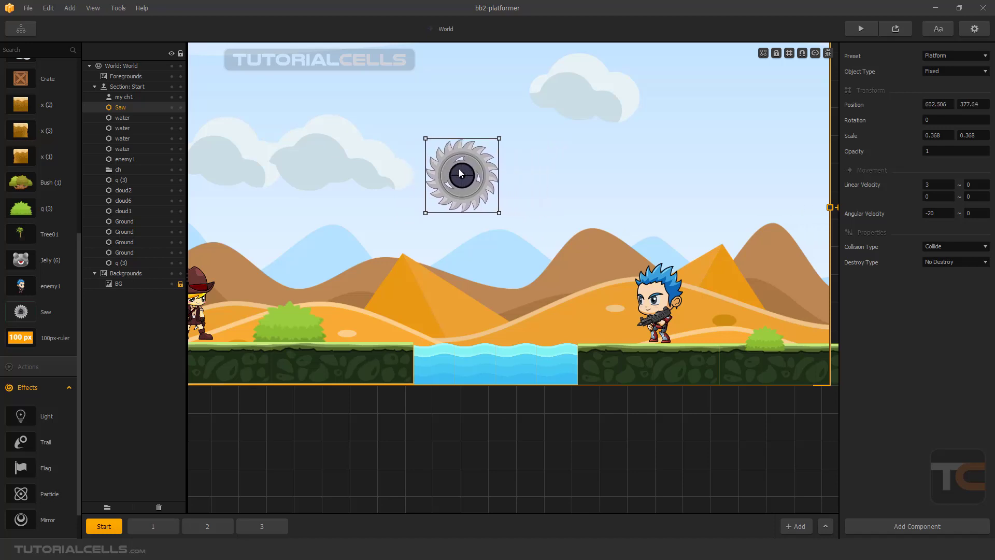
drag(461, 173, 430, 140)
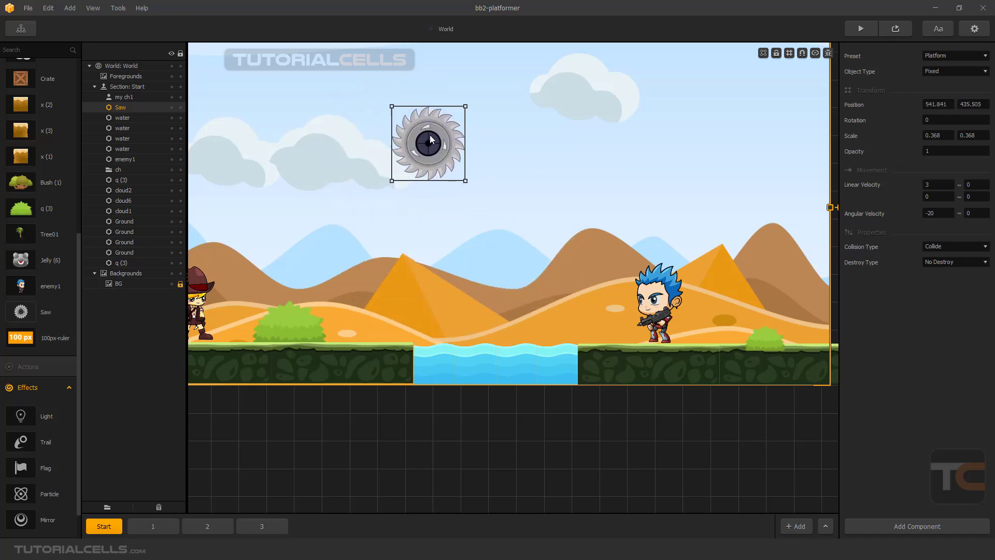
drag(429, 140, 481, 193)
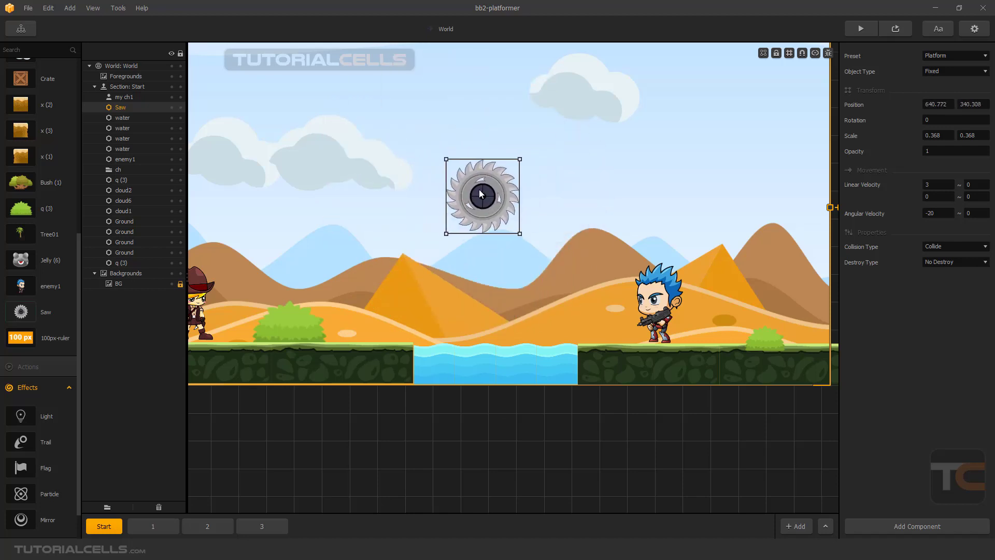
click(861, 28)
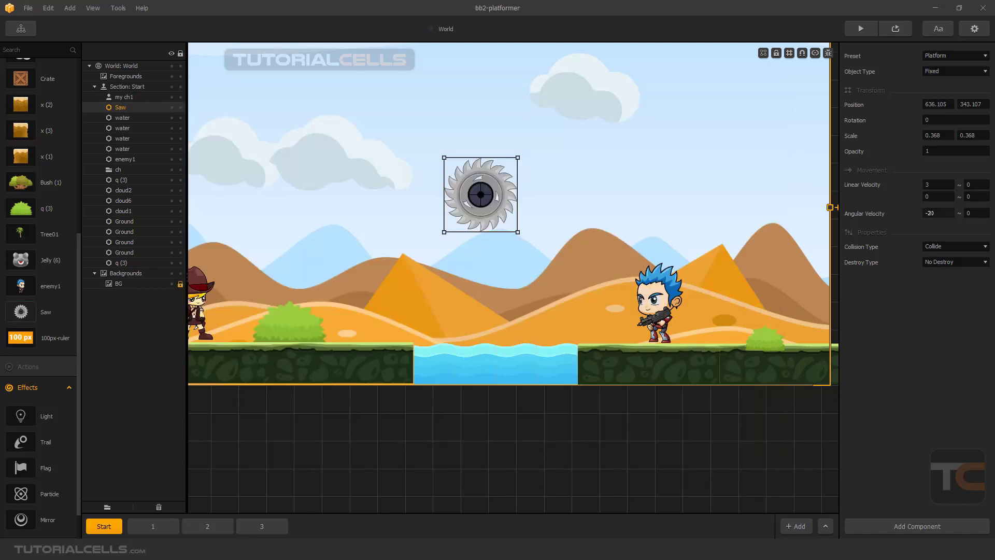
Clear the saw's linear velocity to 0, settle it back into the water gap and start changing its preset
click(938, 184)
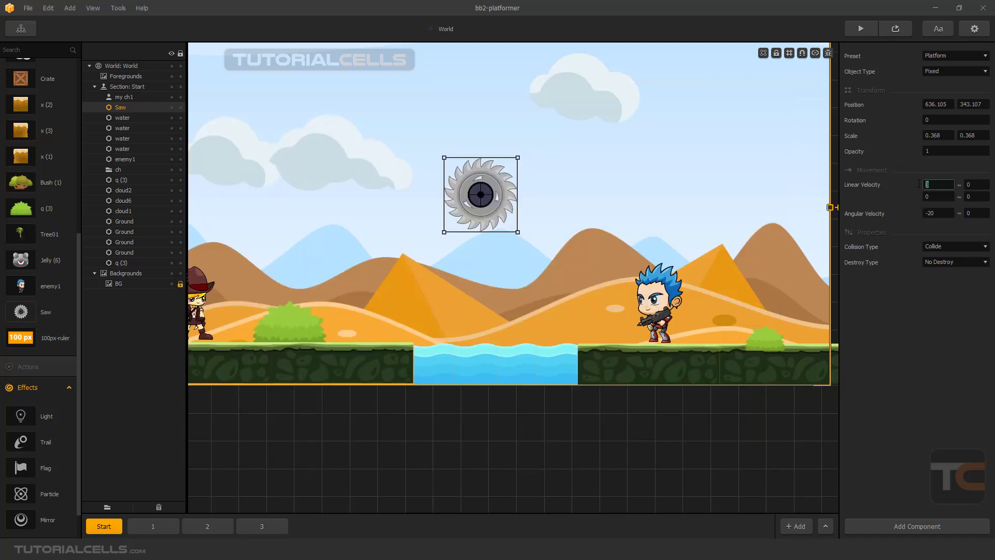
drag(480, 193, 482, 329)
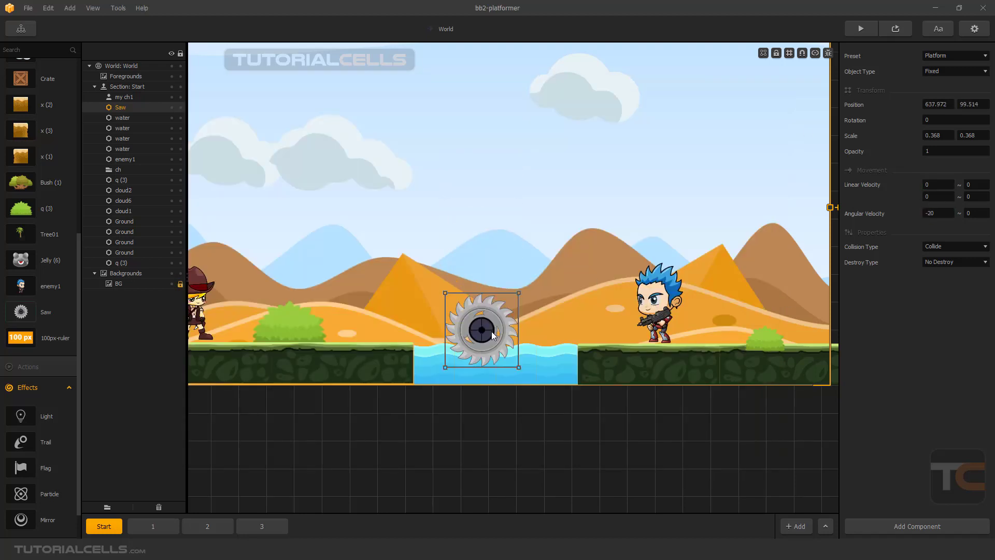
drag(482, 330, 491, 387)
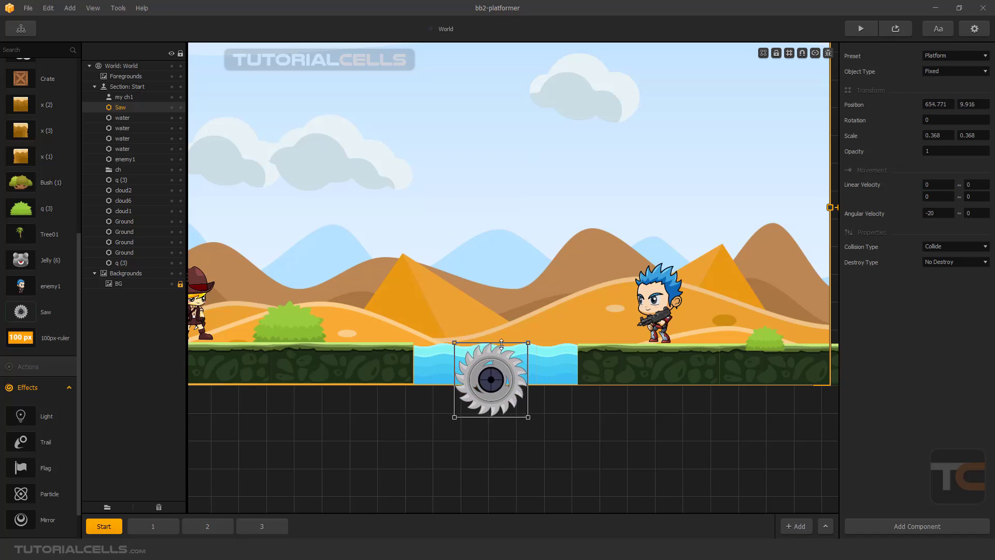
mouse_move(915, 290)
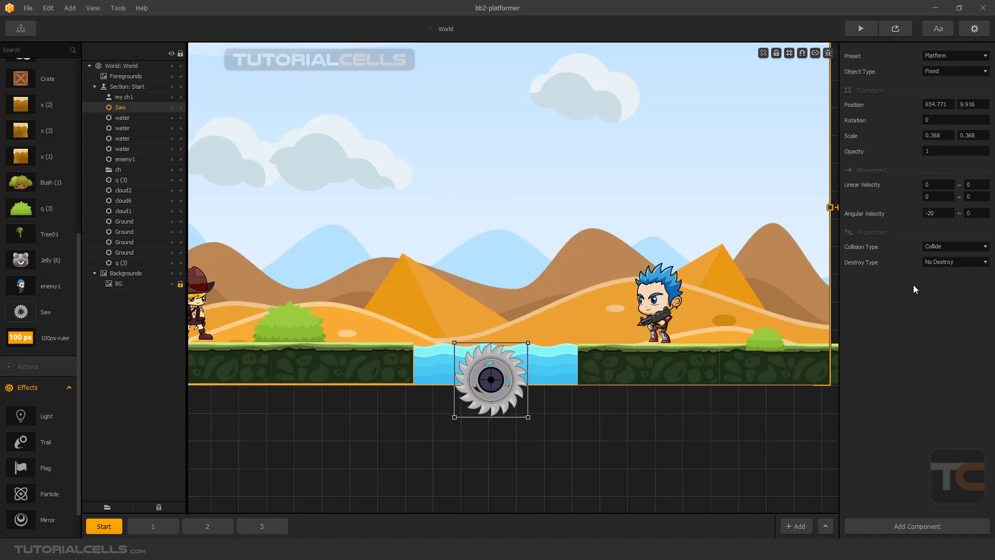
mouse_move(687, 307)
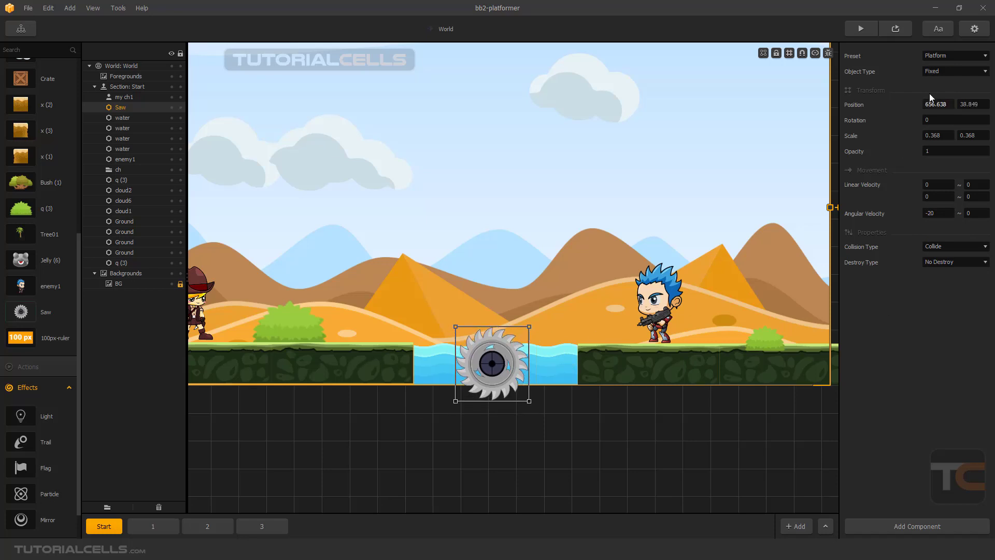
click(953, 55)
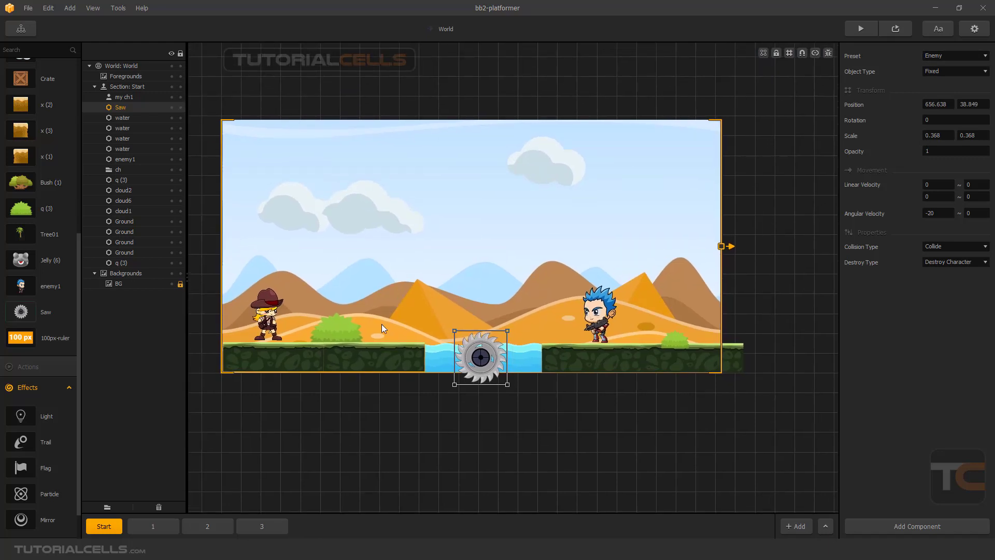
mouse_move(872, 251)
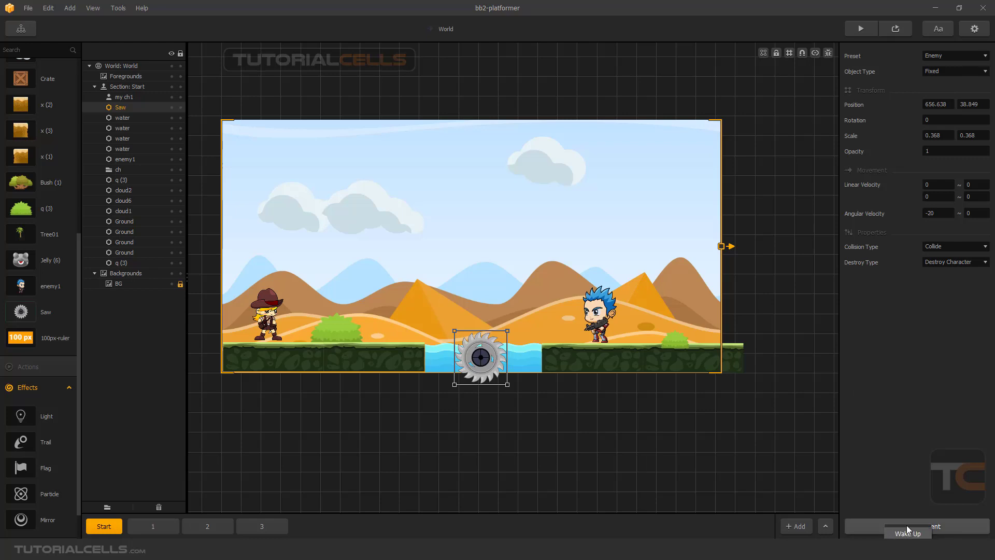
Alt-drag the ground piece left of the water upward as a floating platform and try it farther right
click(371, 355)
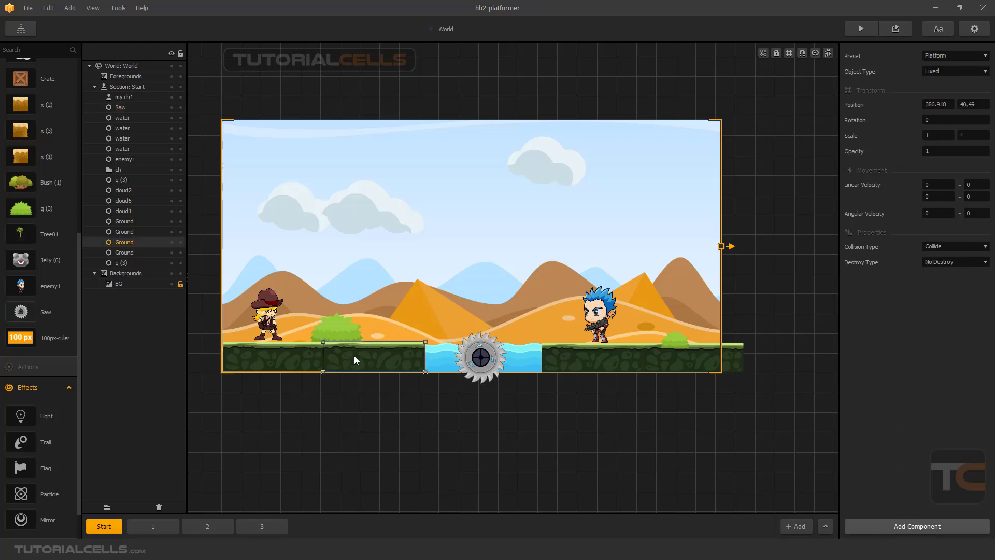
drag(374, 358, 376, 295)
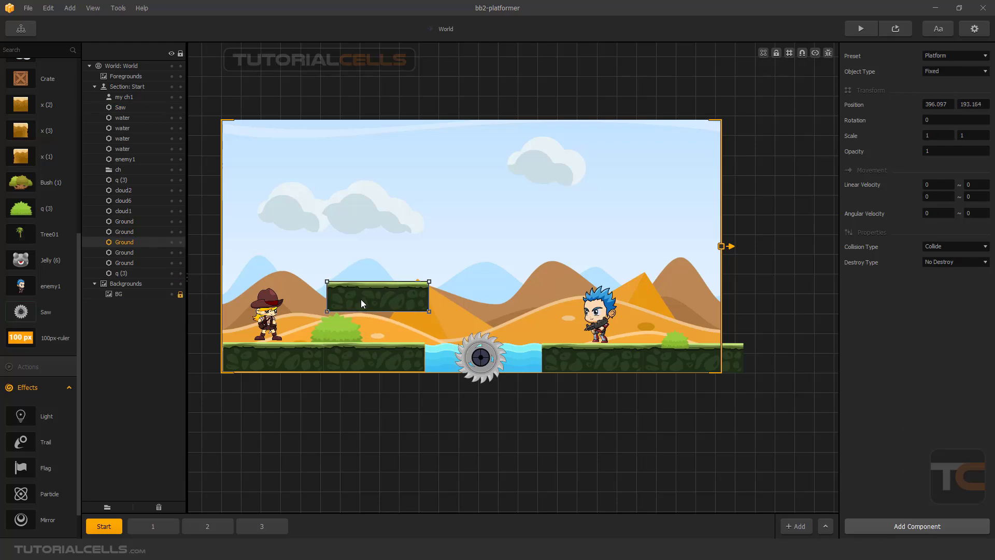
click(124, 96)
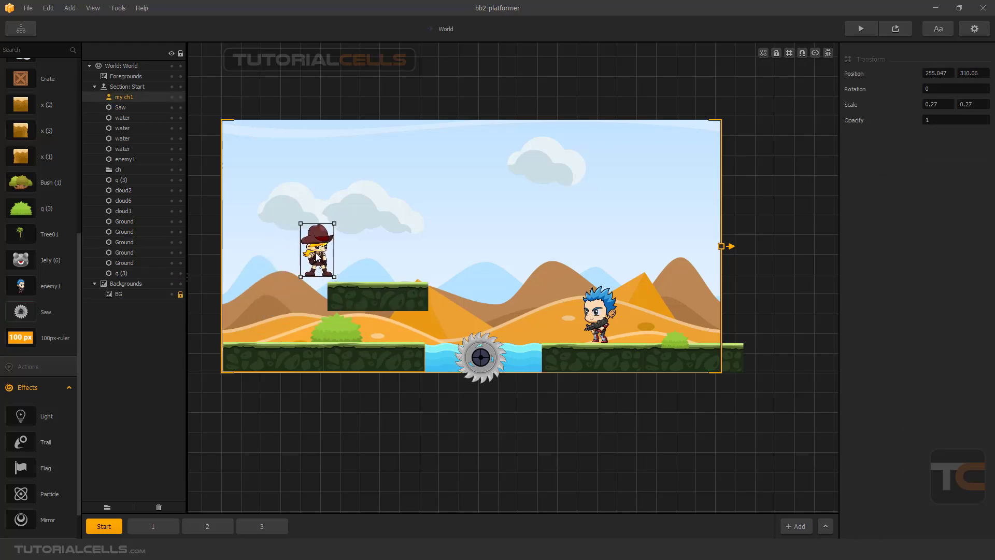
drag(315, 248, 366, 248)
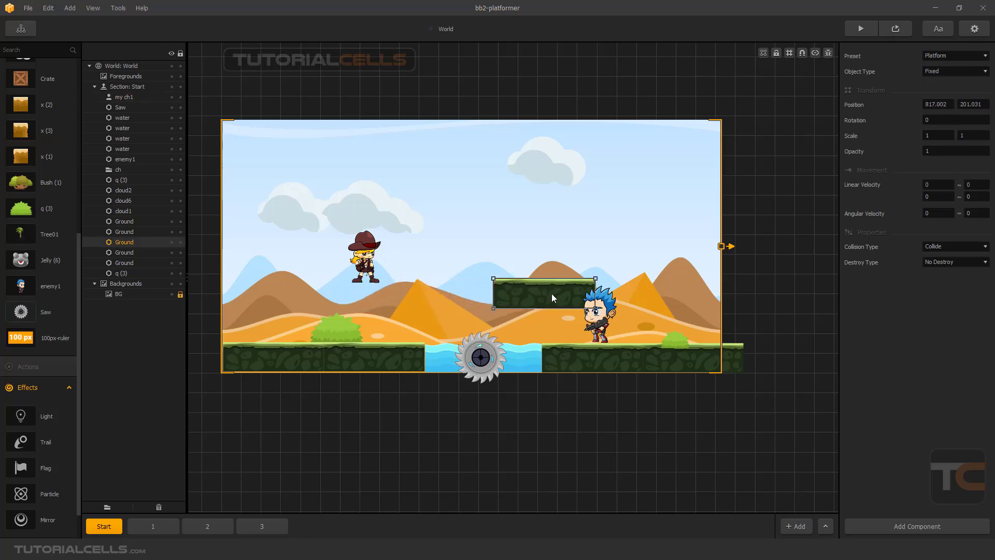
Test the character on the floating platform, then move it back onto the left ground below
drag(543, 293, 360, 296)
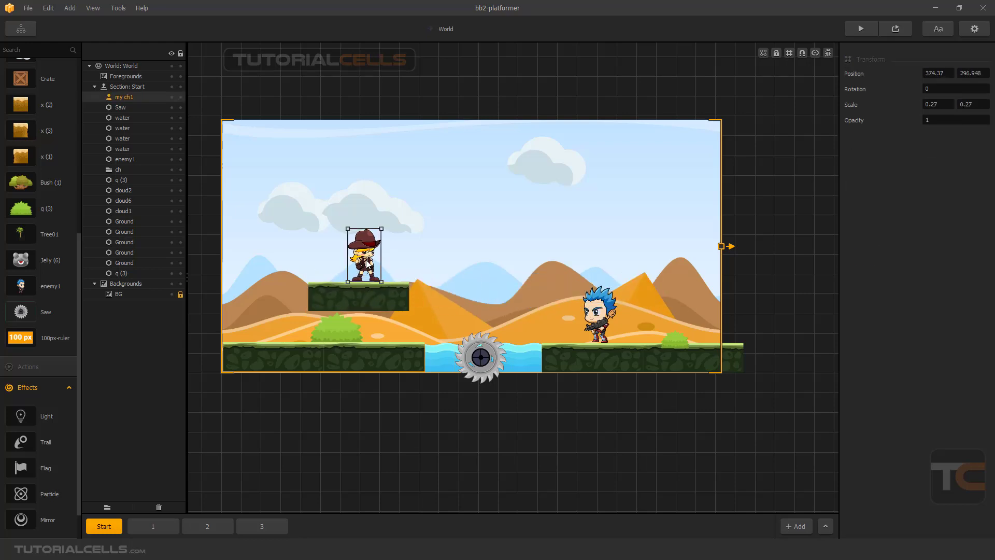
drag(360, 254, 260, 315)
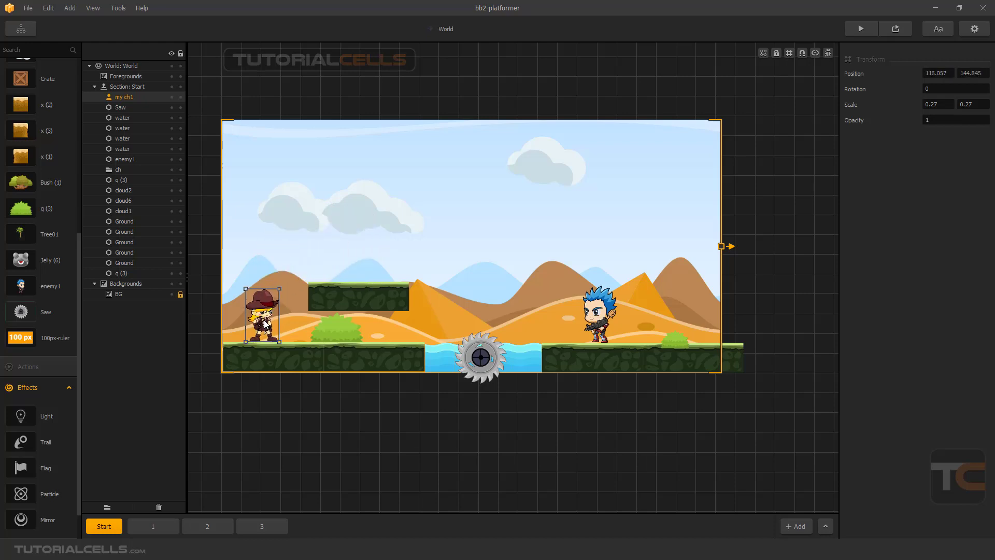
click(367, 290)
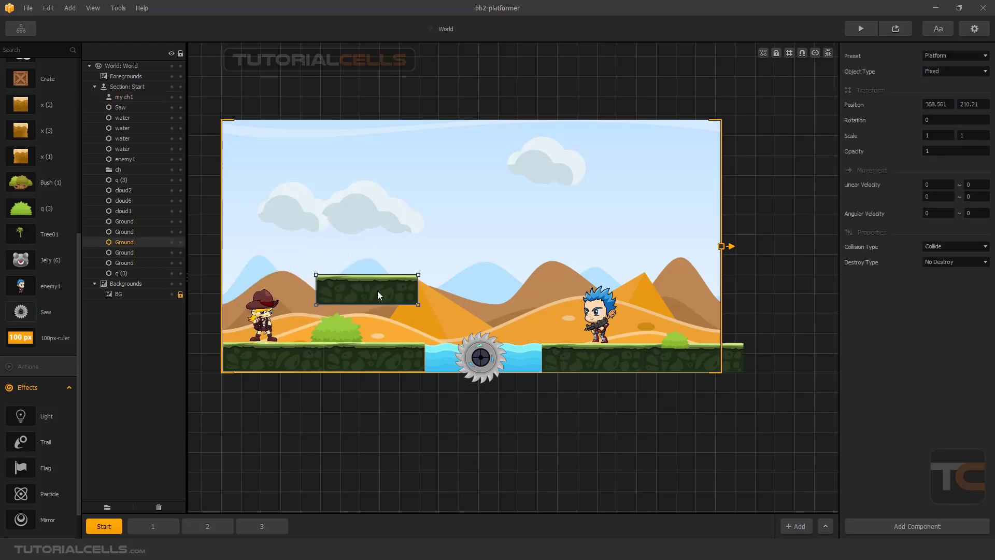